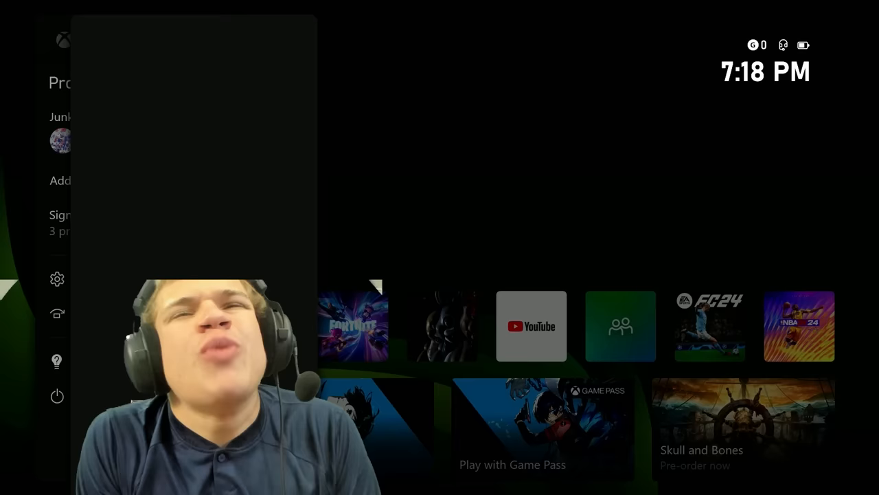
Step: Close the profile side panel to return to the home screen with pinned games
{"action": "key", "text": "Escape"}
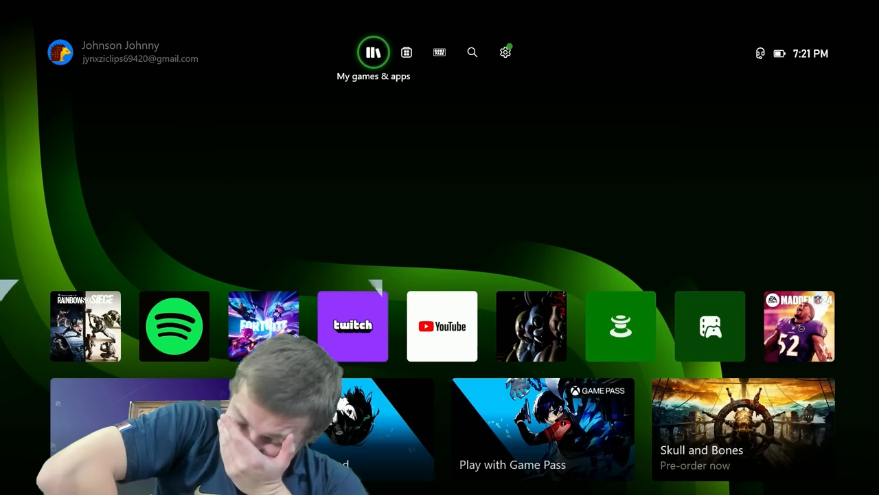
Step: Bring up the chats list showing the recent conversation about a submitted clip
{"action": "key", "text": "Xbox"}
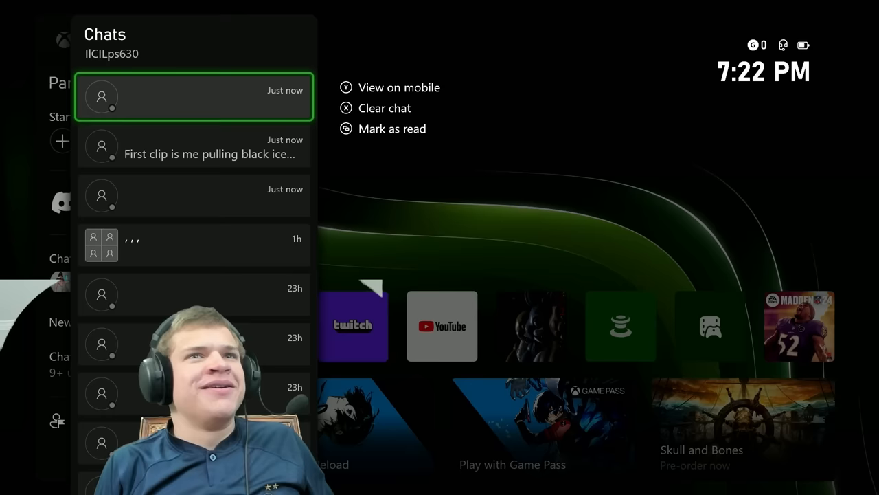
Step: Launch the viewer's shared Rainbow Six Siege clip from the chat message
{"action": "left_click", "coordinate": [195, 96]}
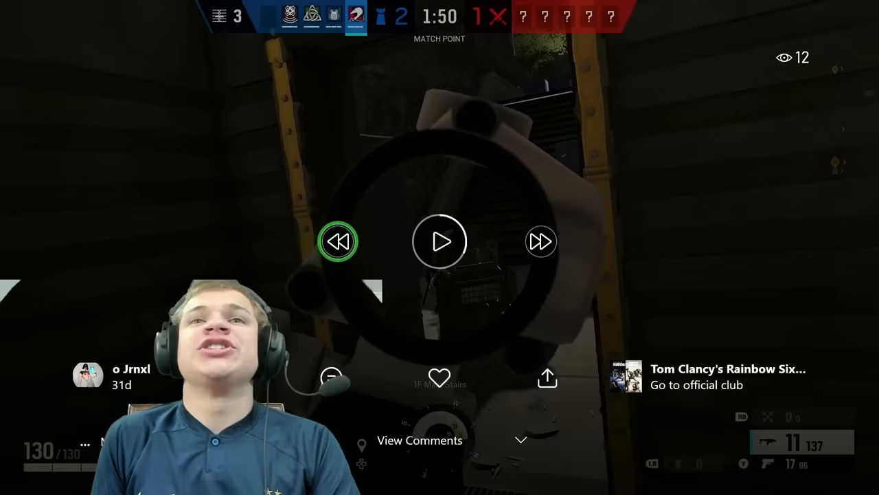
Step: Play the submitted Rainbow Six Siege clip showing the round 2 win
{"action": "left_click", "coordinate": [440, 242]}
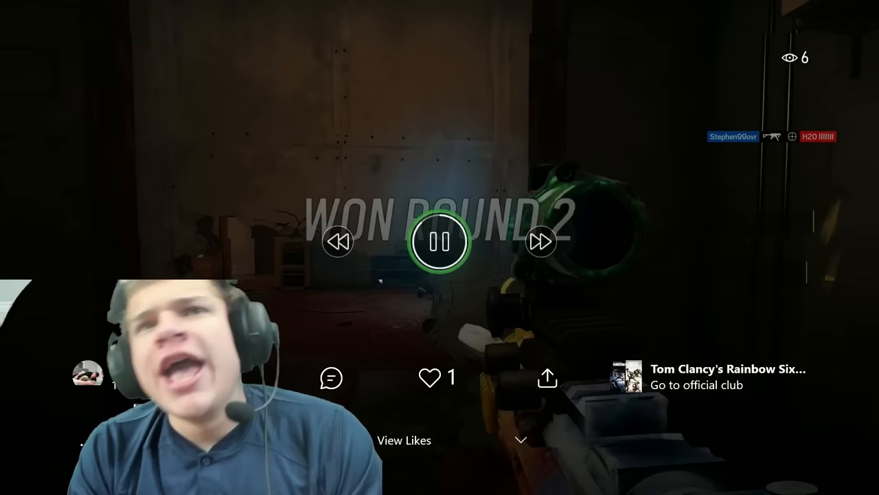
Step: Play the viewer's Rainbow Six Siege fan mail clip in the clip player
{"action": "left_click", "coordinate": [440, 242]}
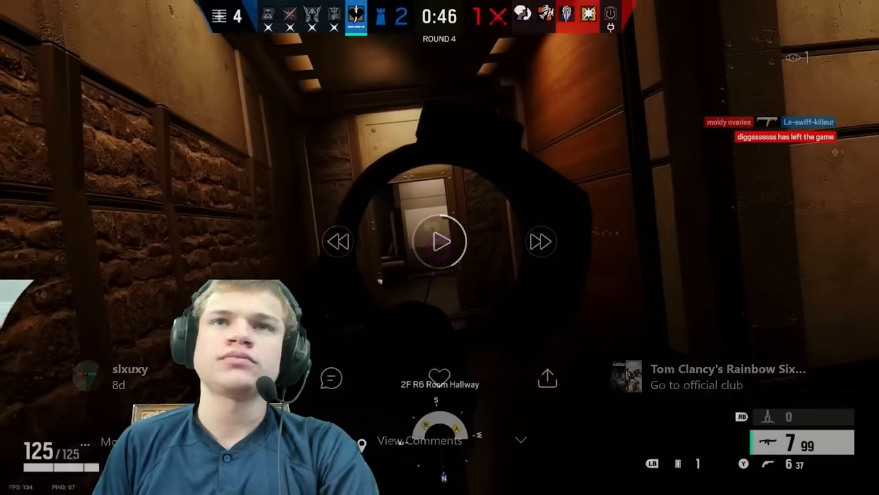
{"action": "left_click", "coordinate": [439, 242]}
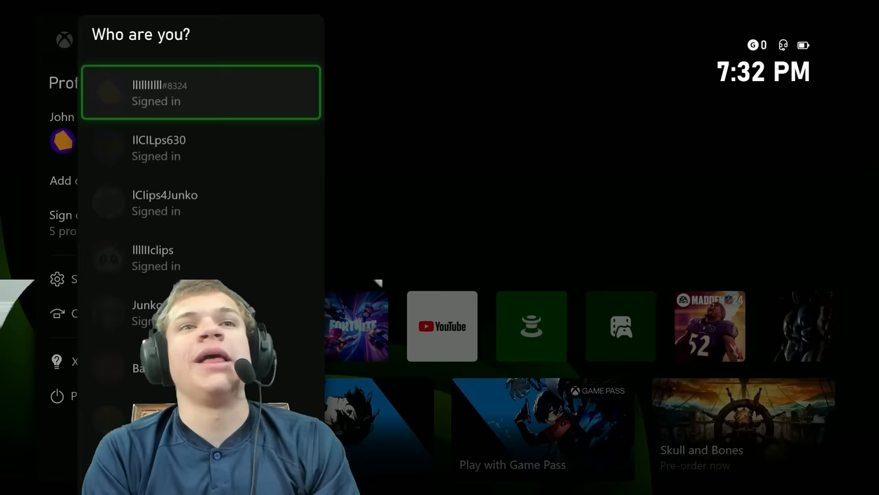
Step: Go to the Parties & chats panel showing 9+ unread chat requests
{"action": "left_click", "coordinate": [201, 93]}
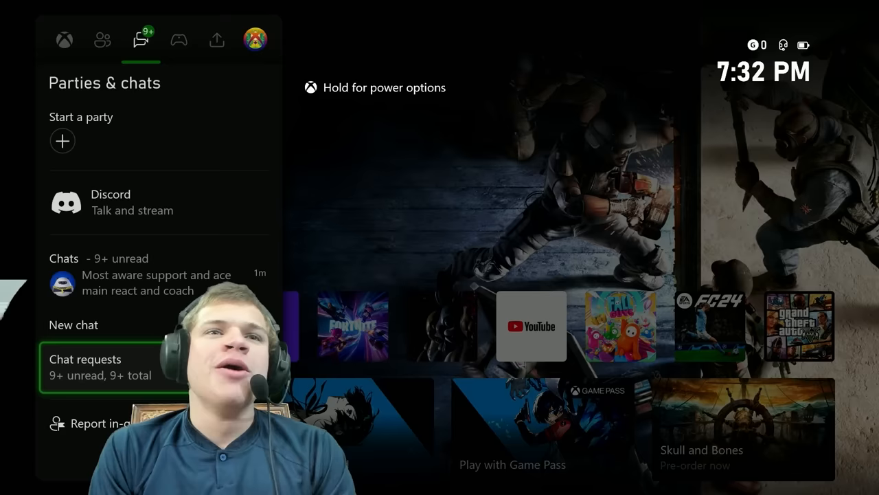
Step: Choose a profile from the switcher so the dashboard reloads
{"action": "left_click", "coordinate": [86, 366]}
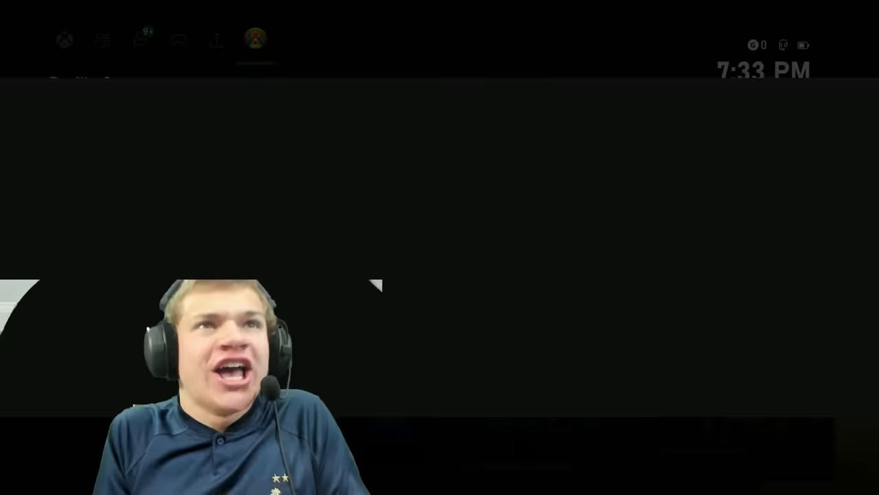
Step: Show the other profile's Parties & chats panel with 9+ unread chats
{"action": "left_click", "coordinate": [256, 39]}
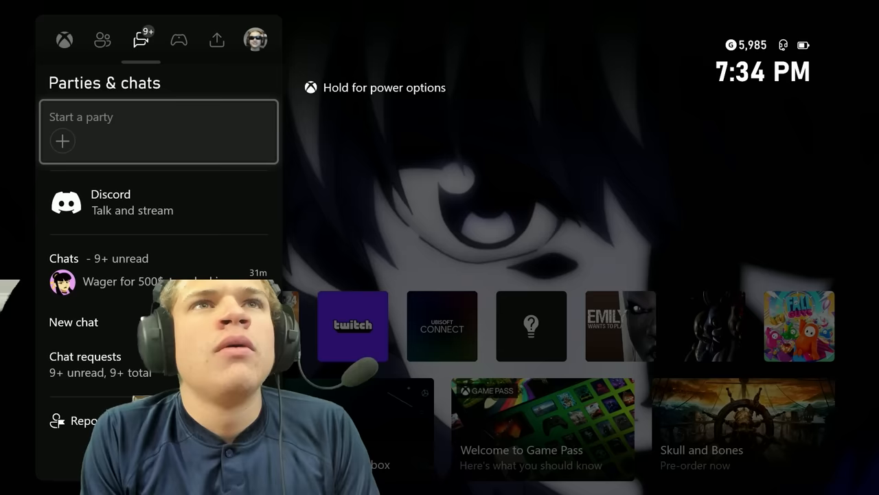
Step: Pause the fan mail clip and view the clip sender's profile page
{"action": "left_click", "coordinate": [255, 39]}
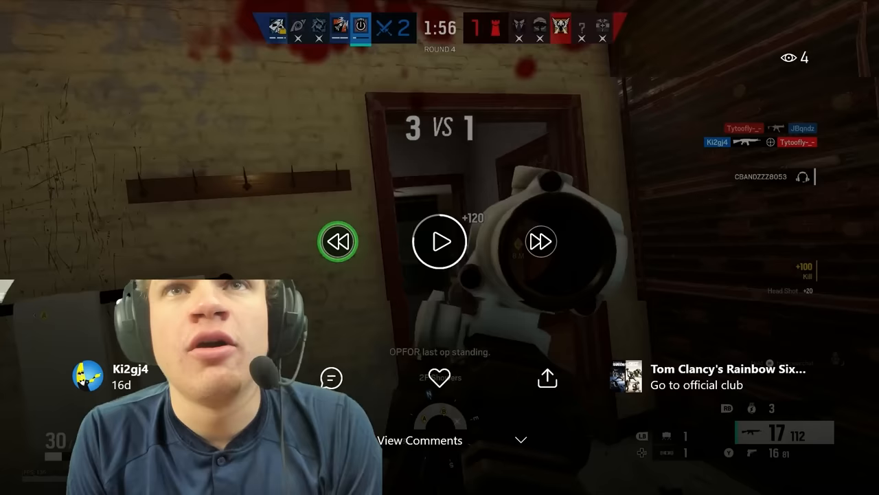
{"action": "left_click", "coordinate": [440, 241]}
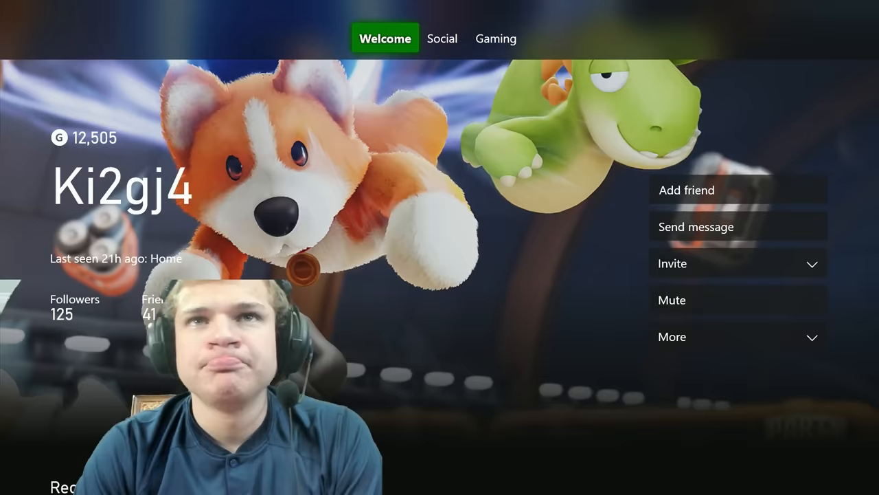
Step: Return to the clip, bring up the chats list, and switch to another profile
{"action": "left_click", "coordinate": [695, 227]}
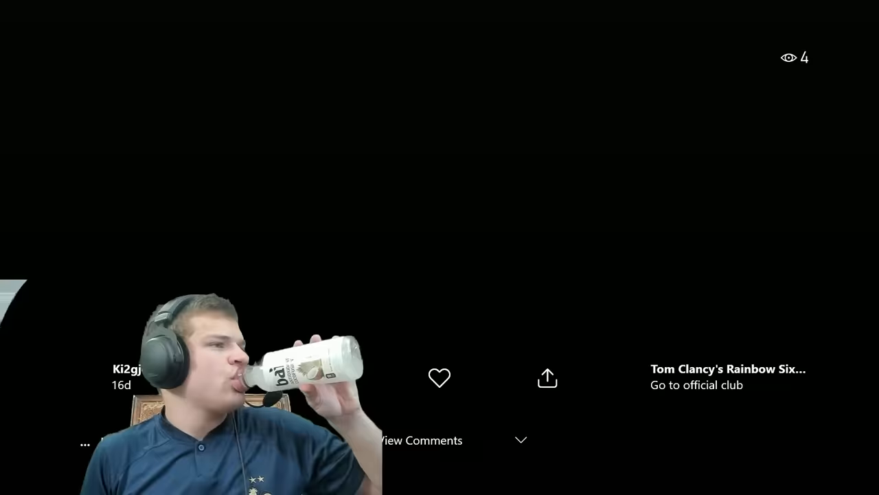
{"action": "key", "text": "Xbox"}
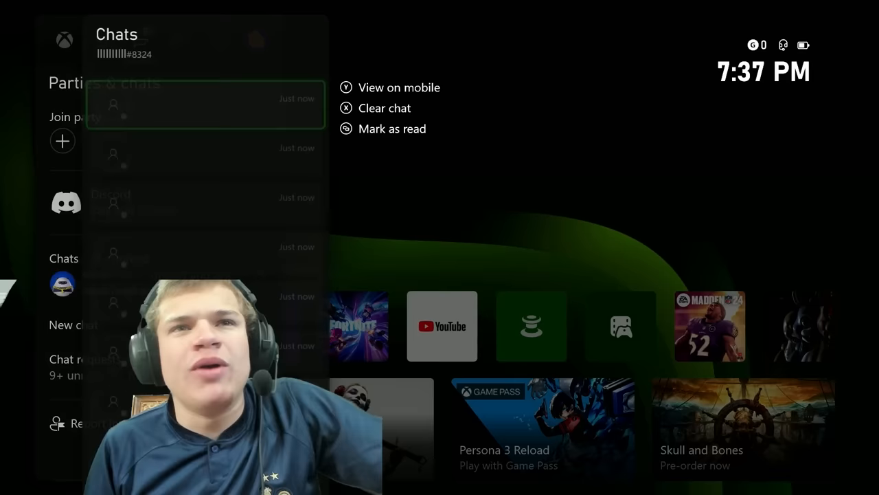
{"action": "left_click", "coordinate": [74, 368]}
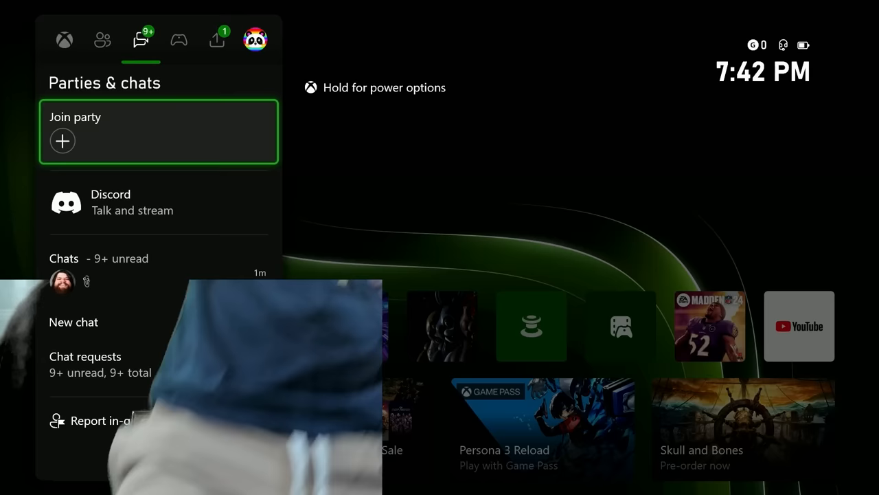
{"action": "left_click", "coordinate": [178, 39]}
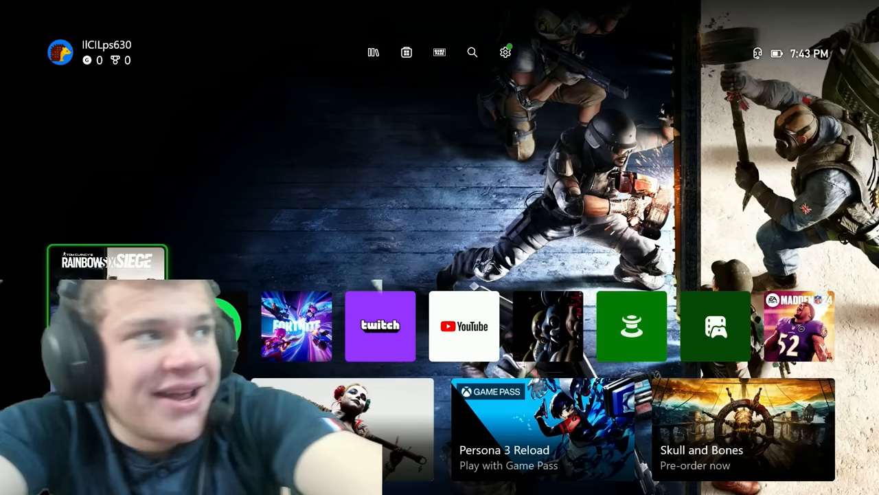
{"action": "key", "text": "Xbox"}
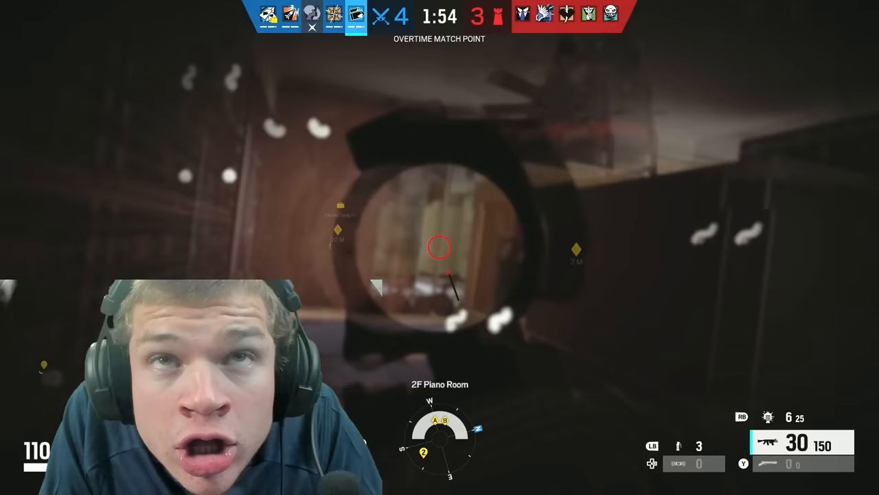
Step: Play the overtime match-point Rainbow Six Siege fan clip full-screen in the clip player
{"action": "left_click", "coordinate": [439, 248]}
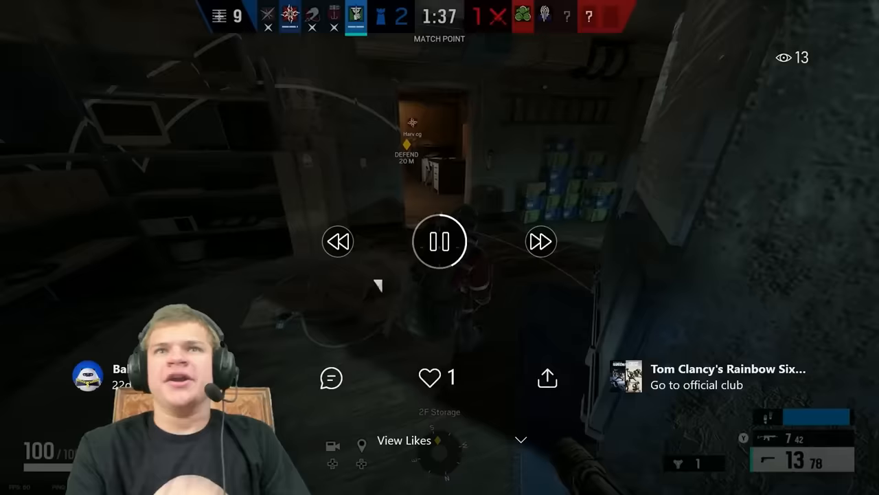
Step: Play the viewer's Rainbow Six Siege clip from messages through to its Won Round 4 end screen
{"action": "left_click", "coordinate": [440, 242]}
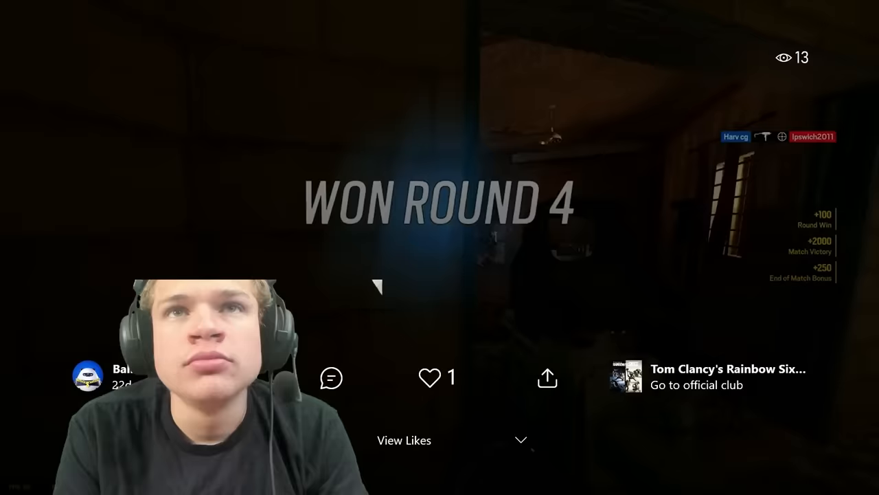
{"action": "key", "text": "xbox"}
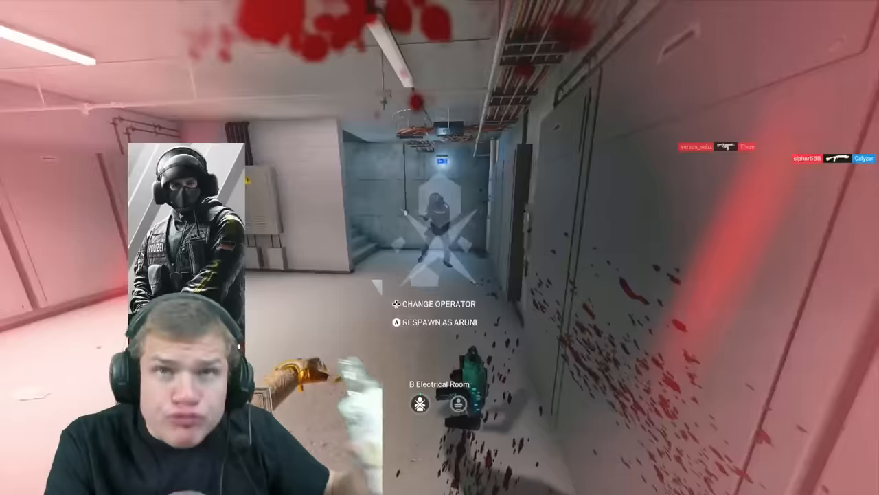
{"action": "key", "text": "a"}
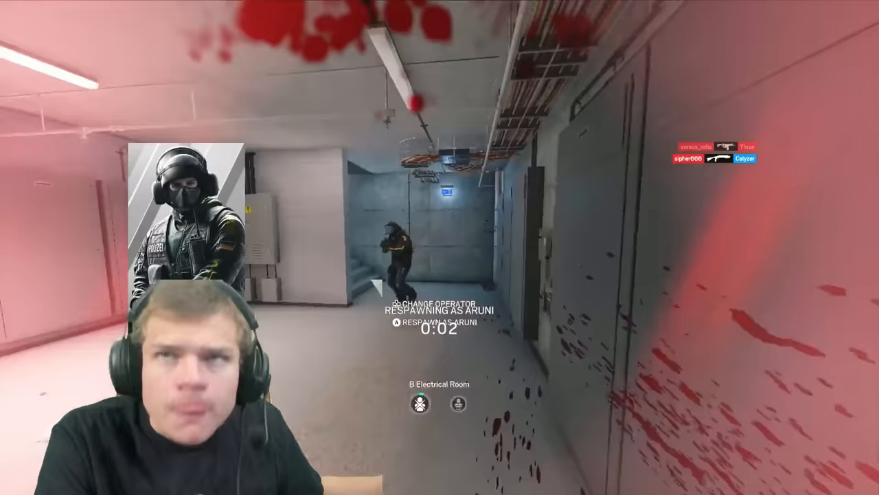